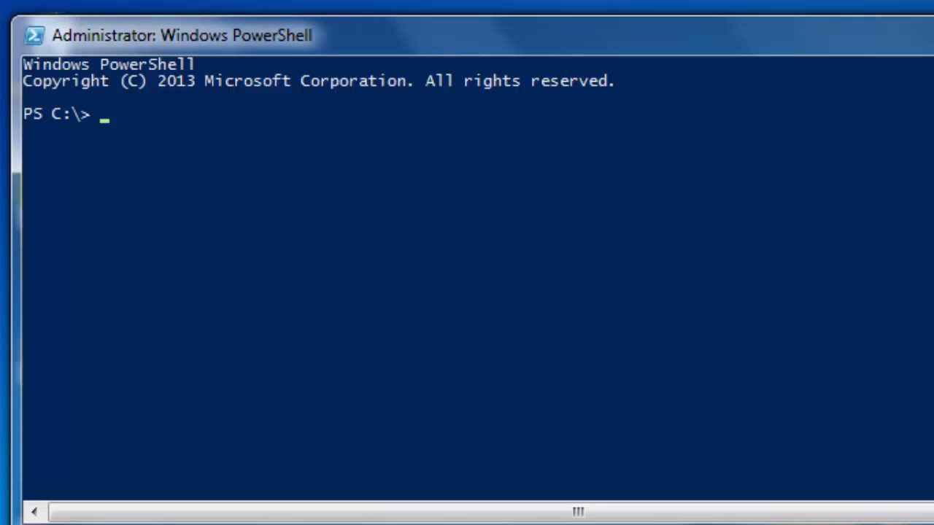
# - Run get-process to list all running processes, then clear the console
pyautogui.write('get-')
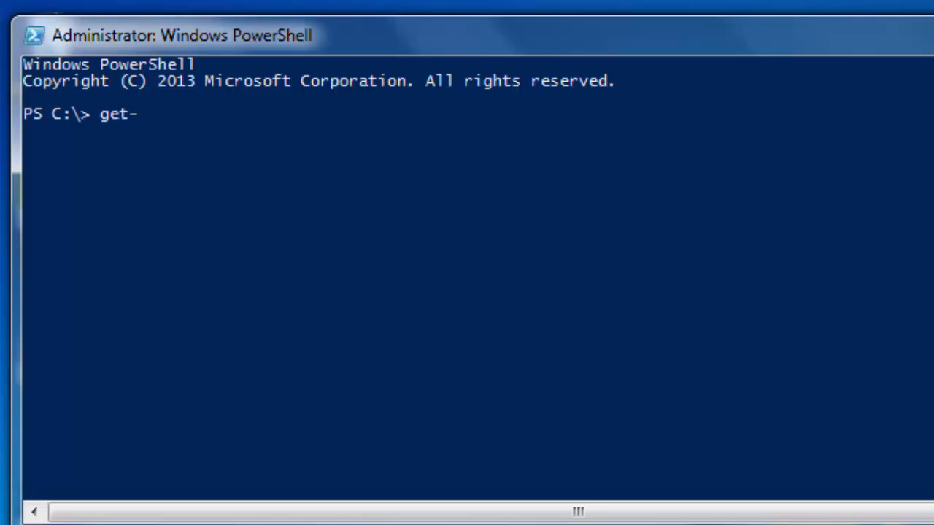
pyautogui.write('process')
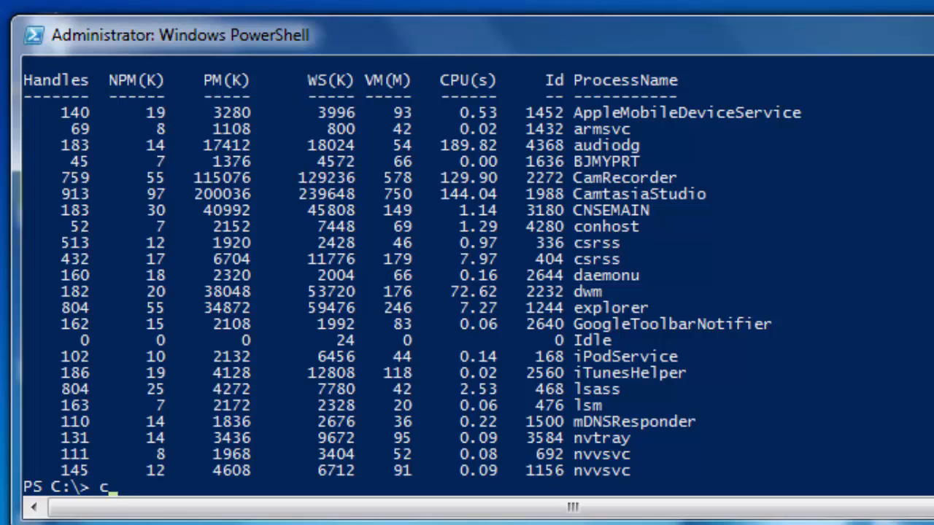
pyautogui.write('lea')
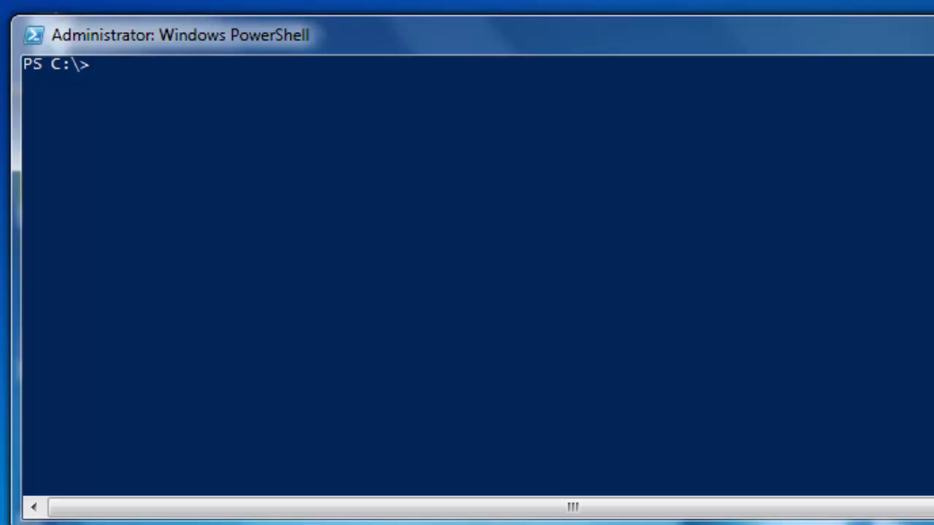
# - Run get-process | convertto-html | out-file c:\process1.html to export the process list
pyautogui.write('g')
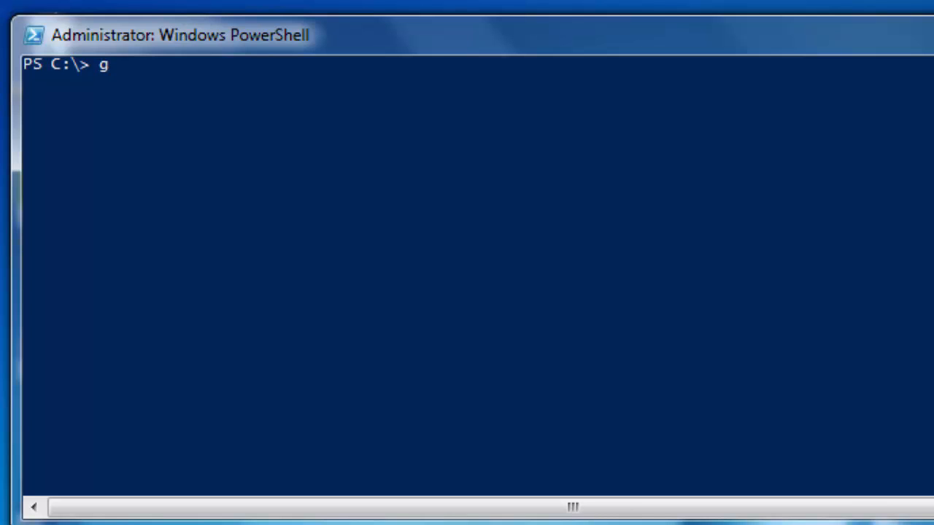
pyautogui.write('et-process | conver')
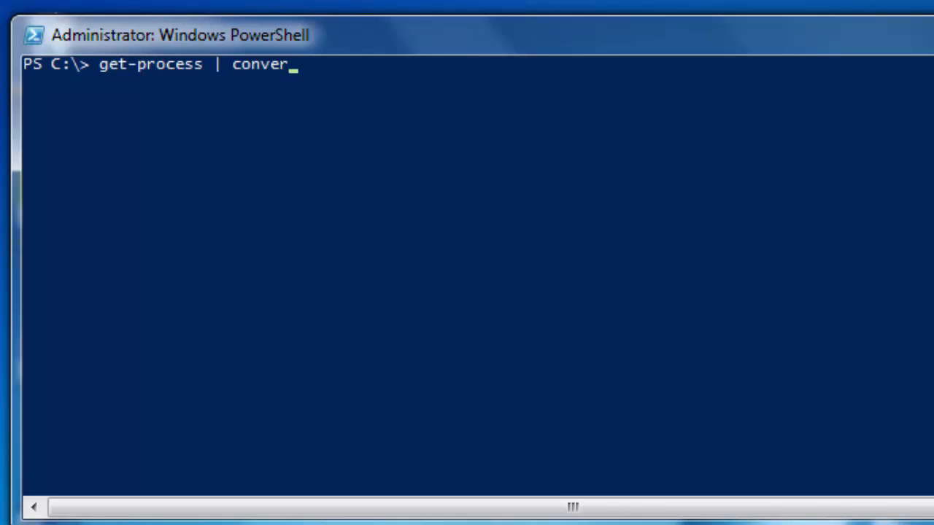
pyautogui.write('tto-')
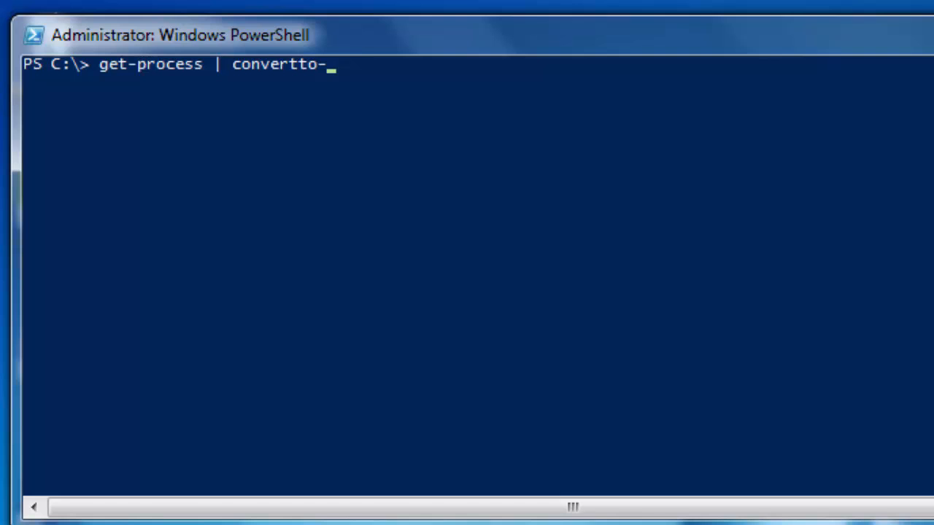
pyautogui.write('html |')
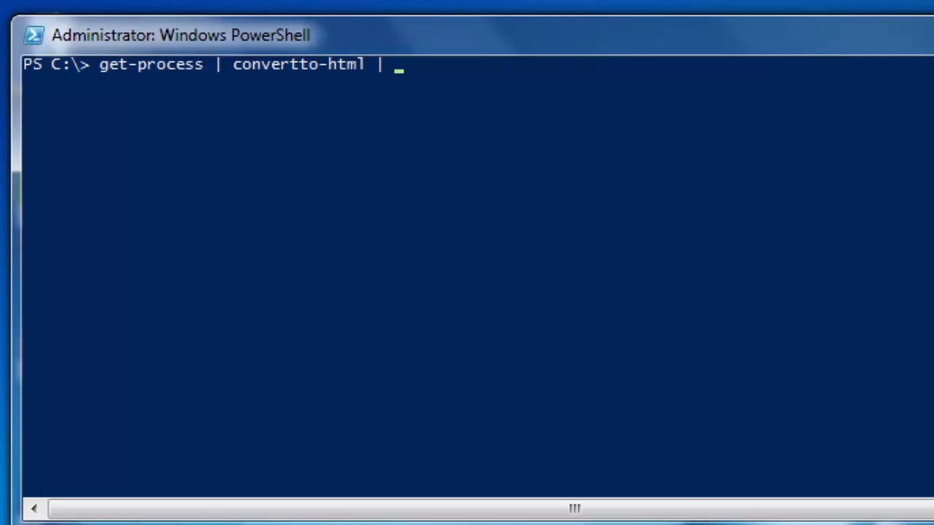
pyautogui.write('out-f')
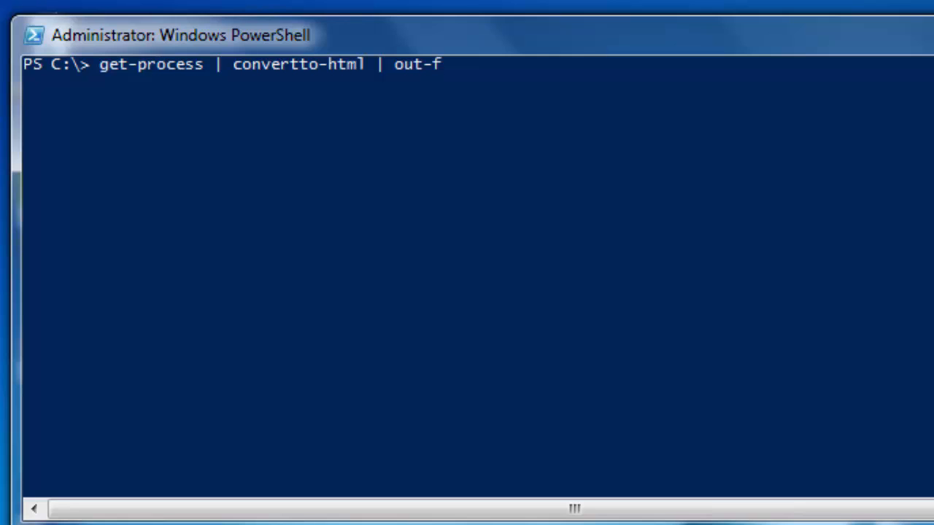
pyautogui.write('ile')
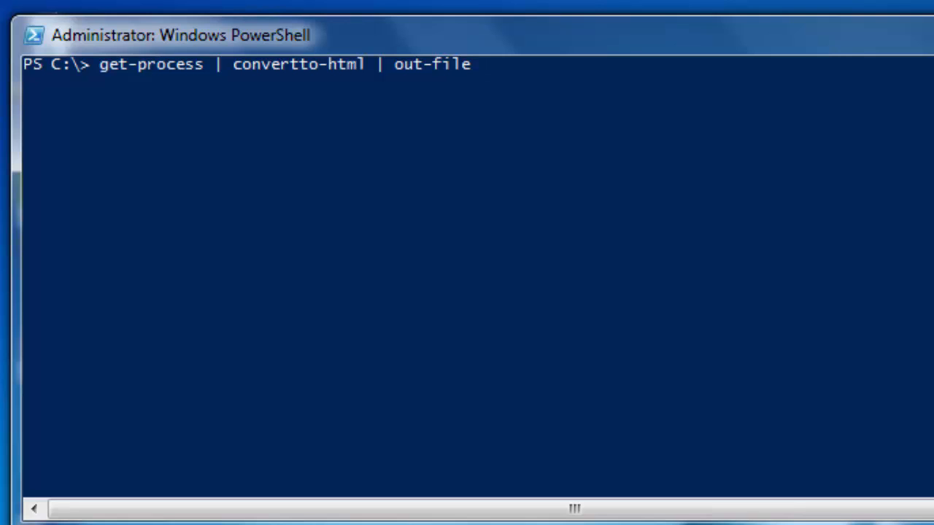
pyautogui.write('c:')
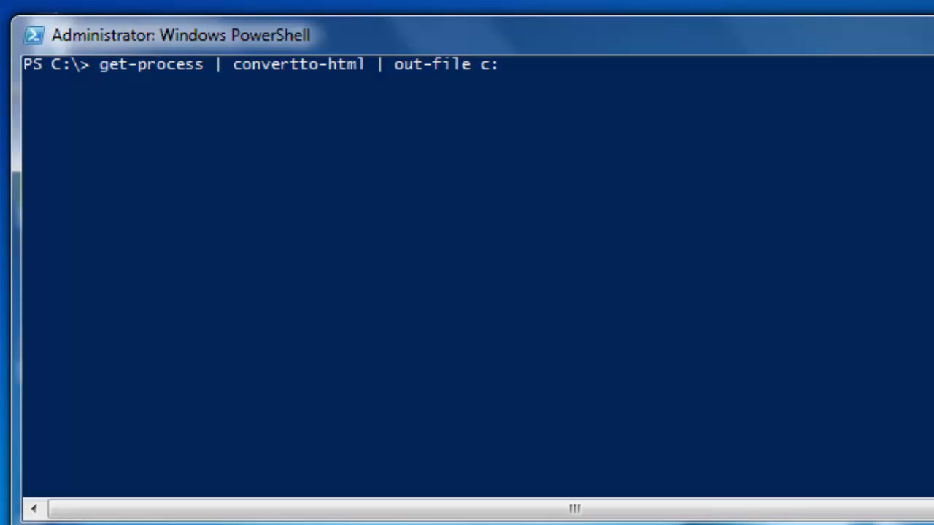
pyautogui.write('\\')
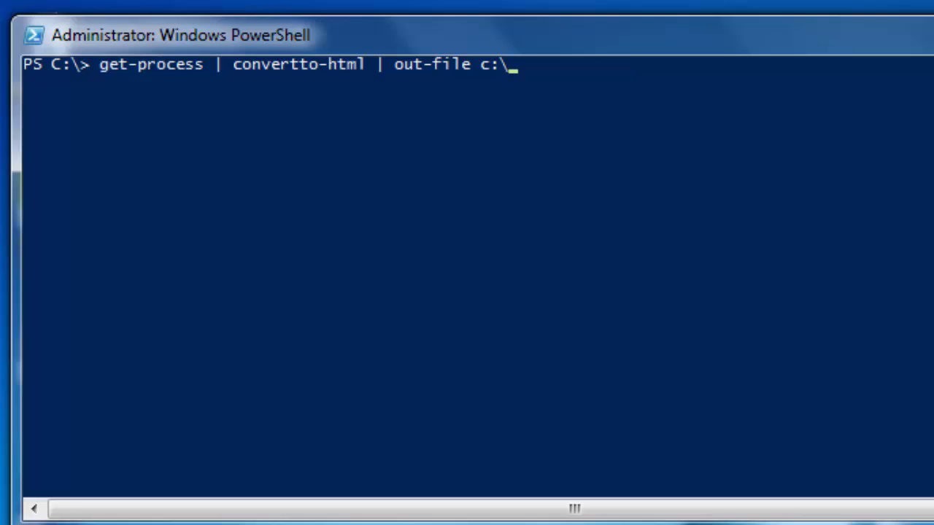
pyautogui.write('process1.')
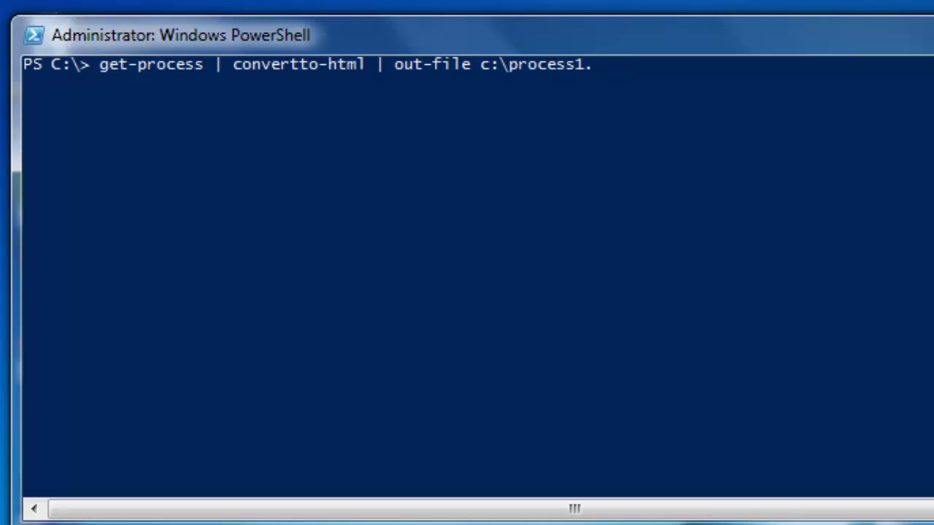
pyautogui.write('html')
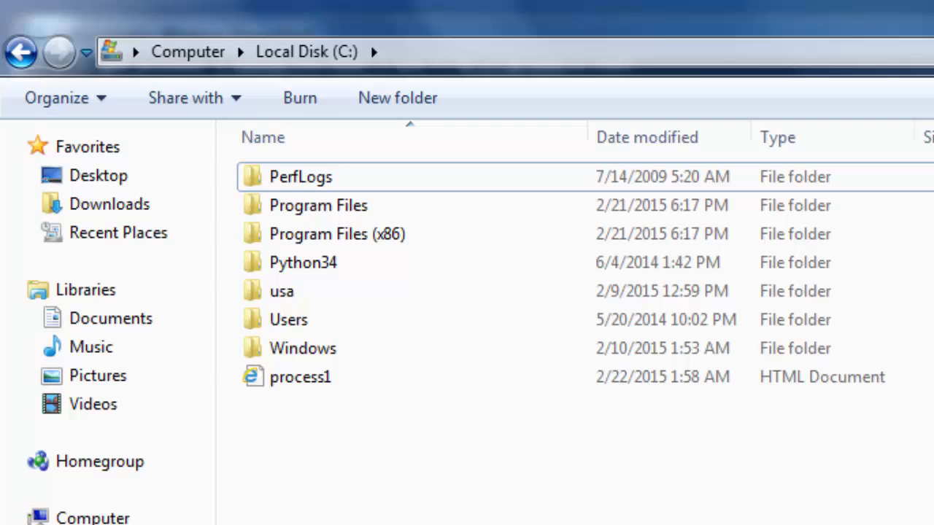
# - Select and open the exported process1 HTML document from Local Disk (C:)
pyautogui.click(301, 377)
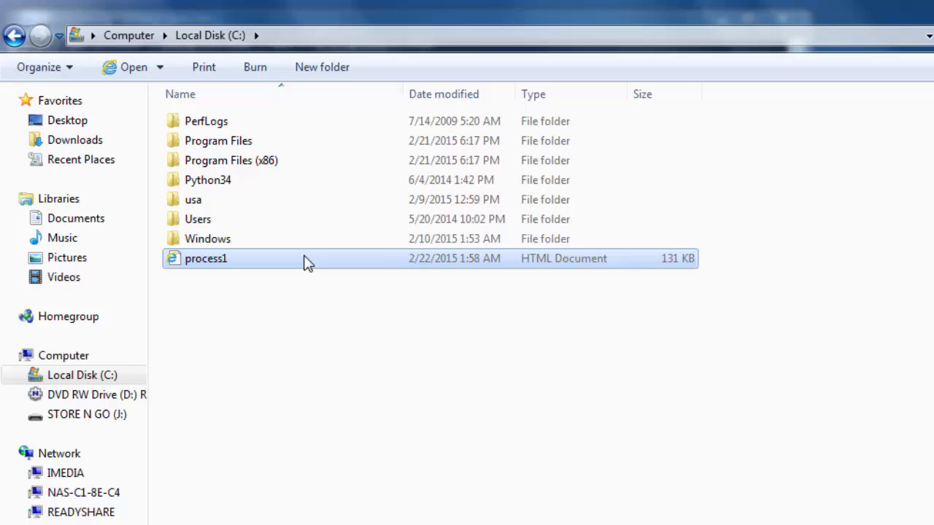
pyautogui.doubleClick(206, 258)
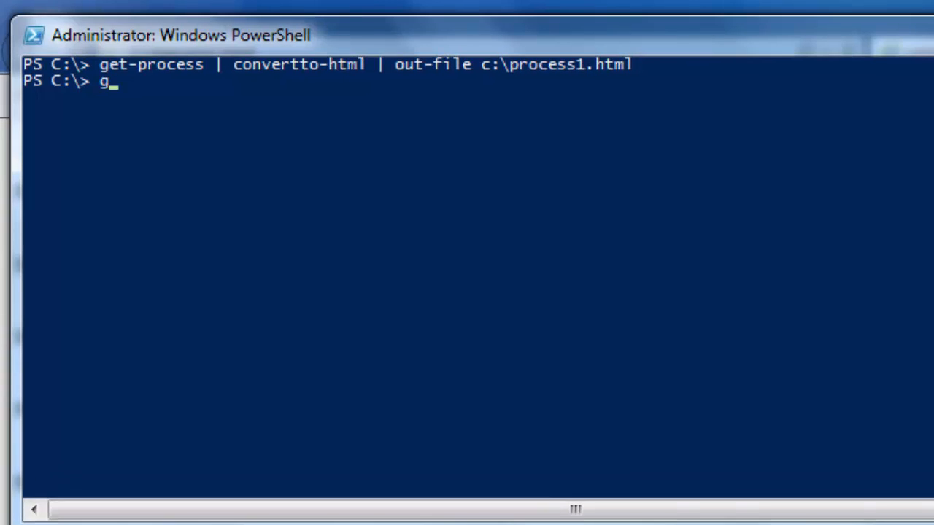
# - Run get-process | more to page through the process list one screen at a time
pyautogui.write('et-process')
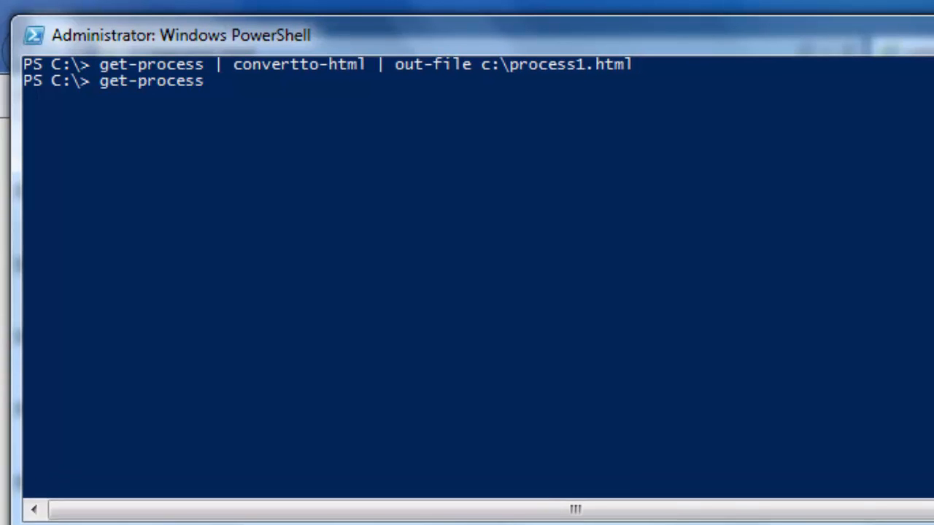
pyautogui.write('|')
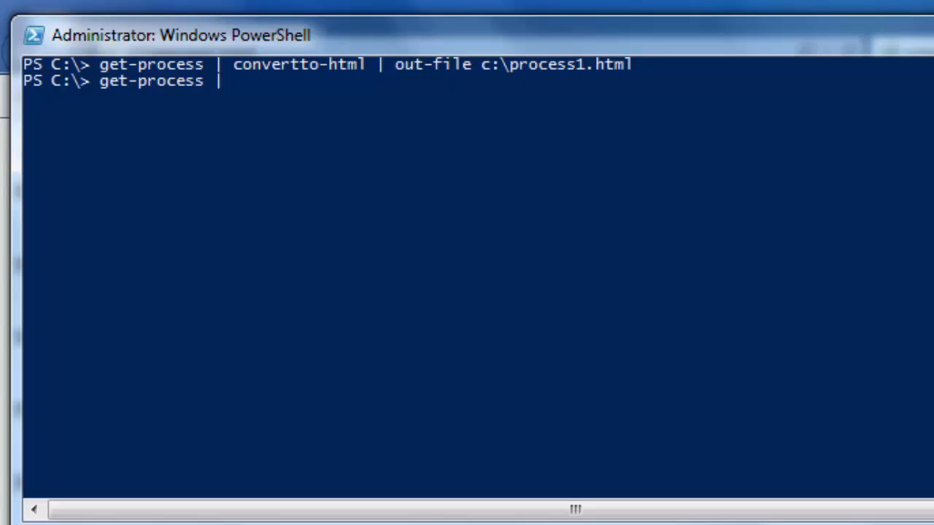
pyautogui.write('more')
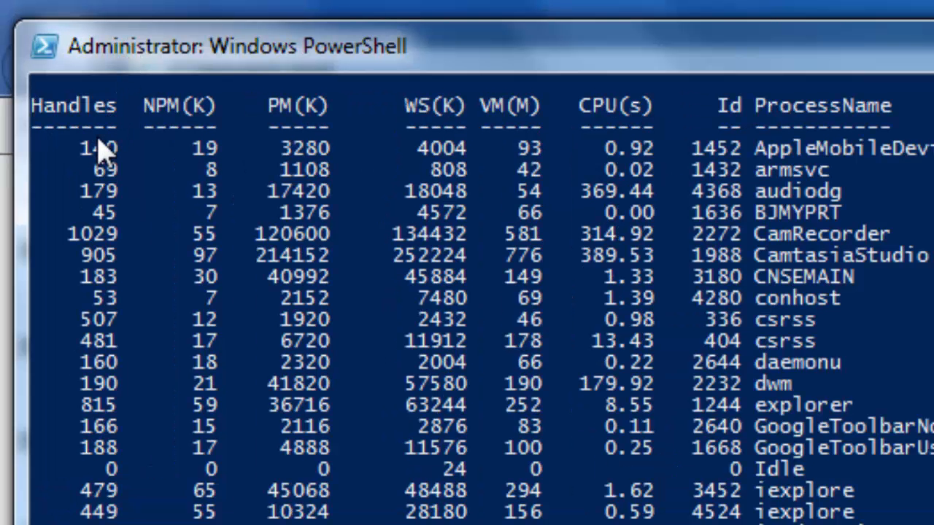
pyautogui.moveTo(532, 146)
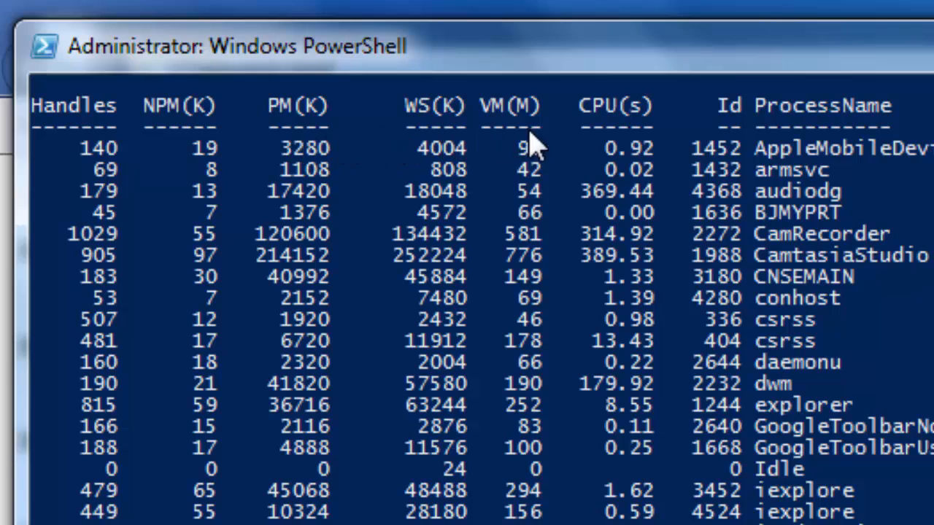
pyautogui.moveTo(920, 132)
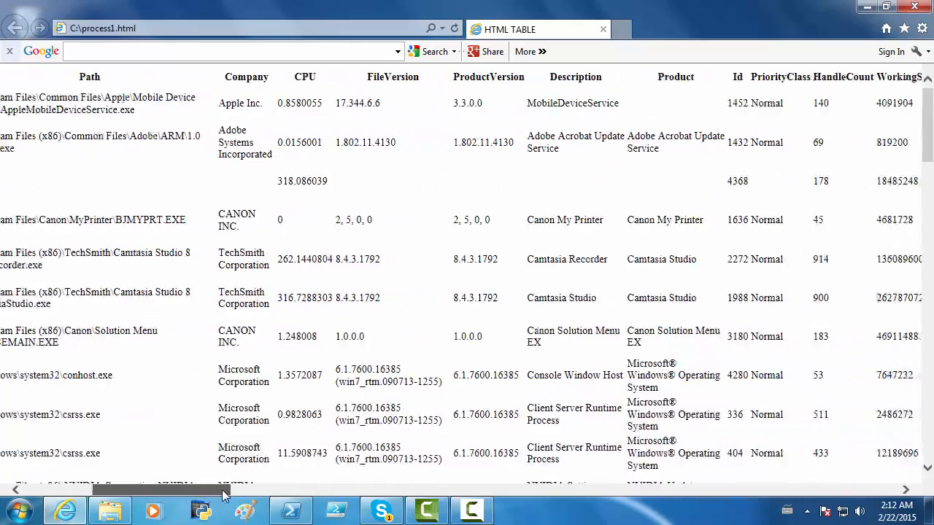
# - Scroll process1.html sideways to review the full table of process property columns
pyautogui.hscroll(3)
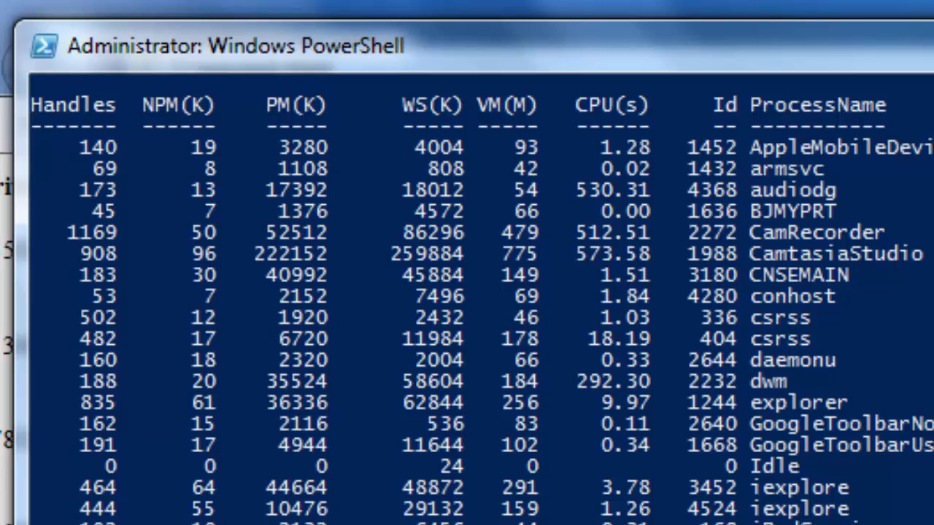
# - Enter get-process | convertto-html -property id, processname to keep only ID and name
pyautogui.write('ge')
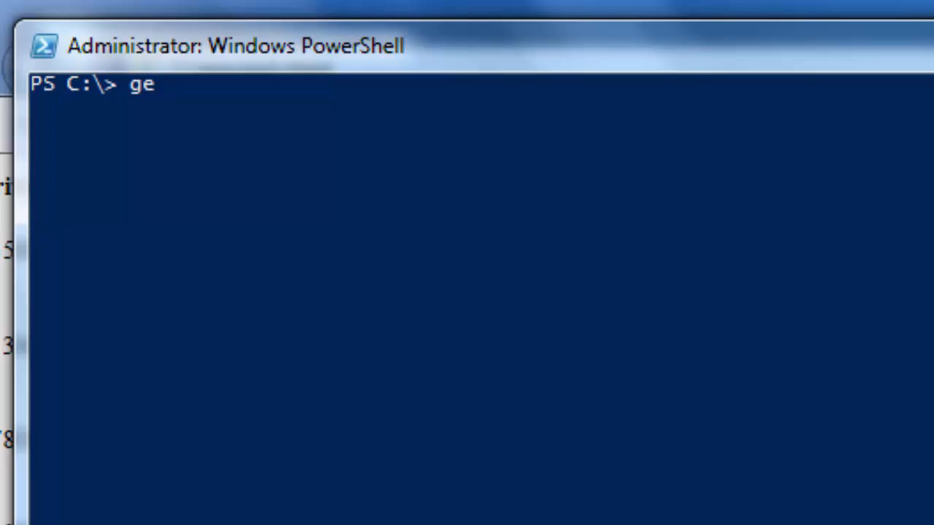
pyautogui.write('t-process')
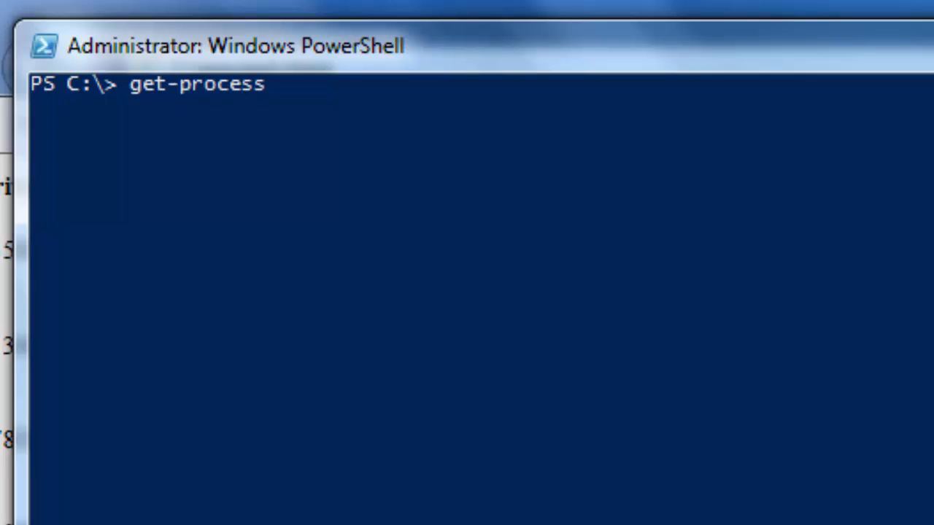
pyautogui.write('| conv')
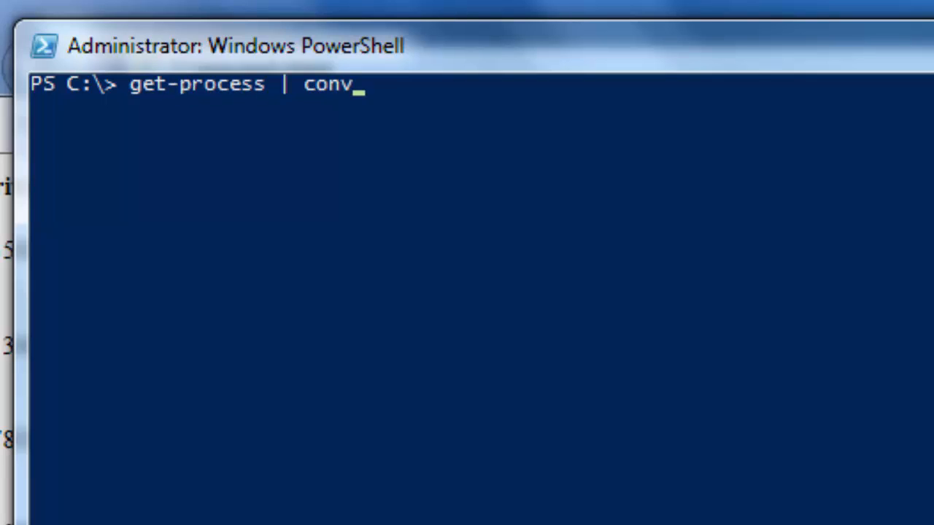
pyautogui.write('ertto-')
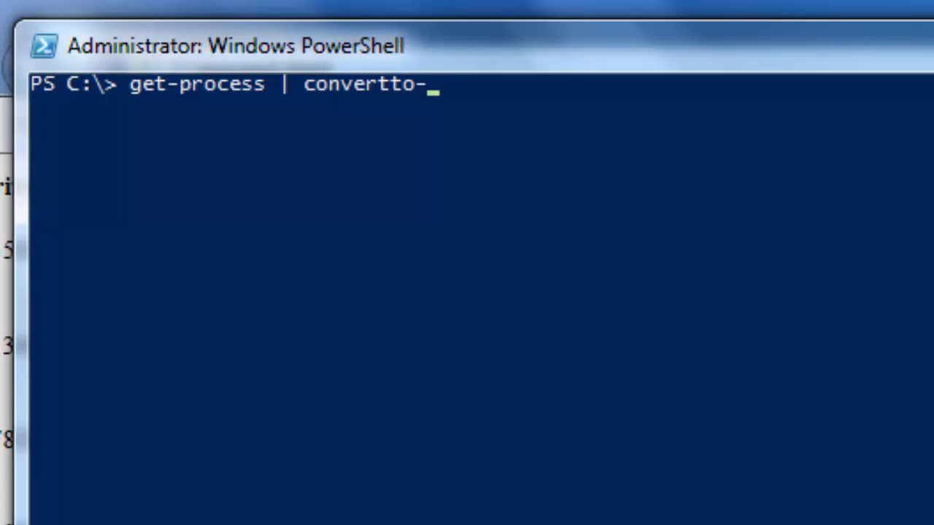
pyautogui.write('html -p')
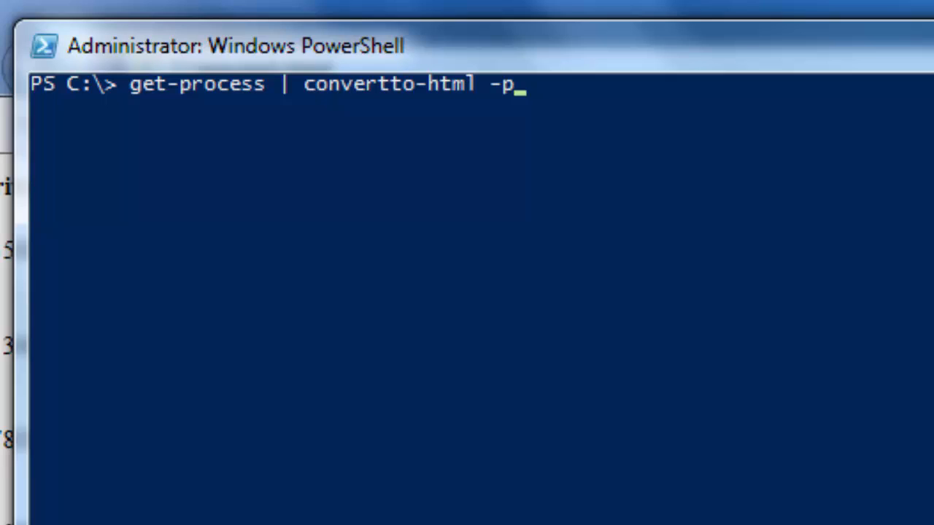
pyautogui.write('ro')
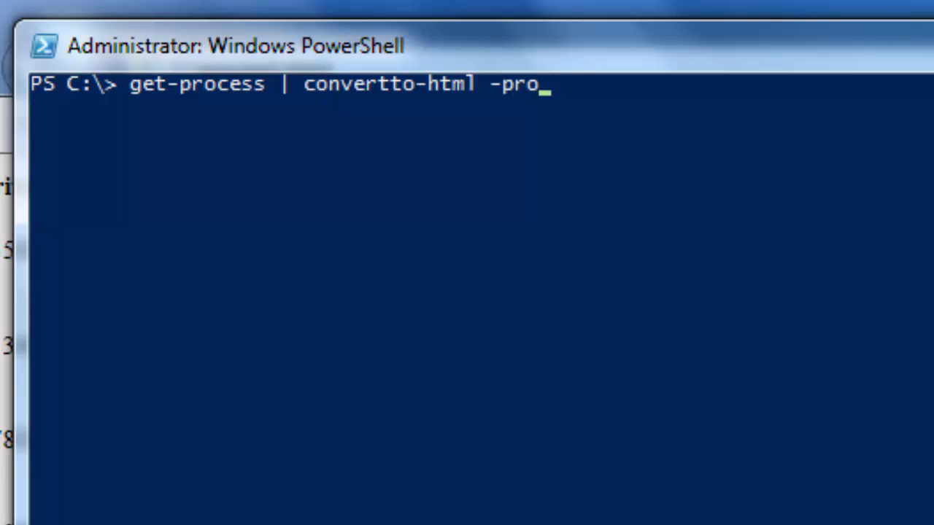
pyautogui.write('perty id')
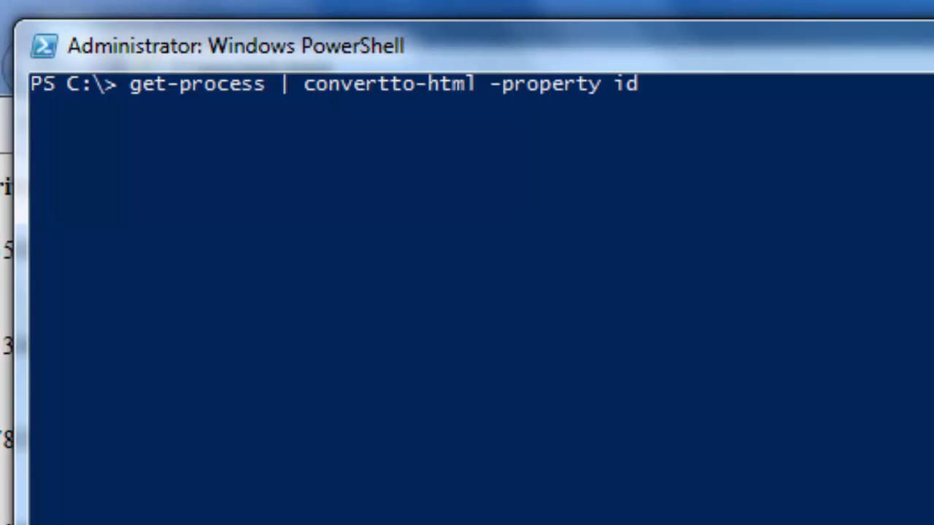
pyautogui.write(', pr')
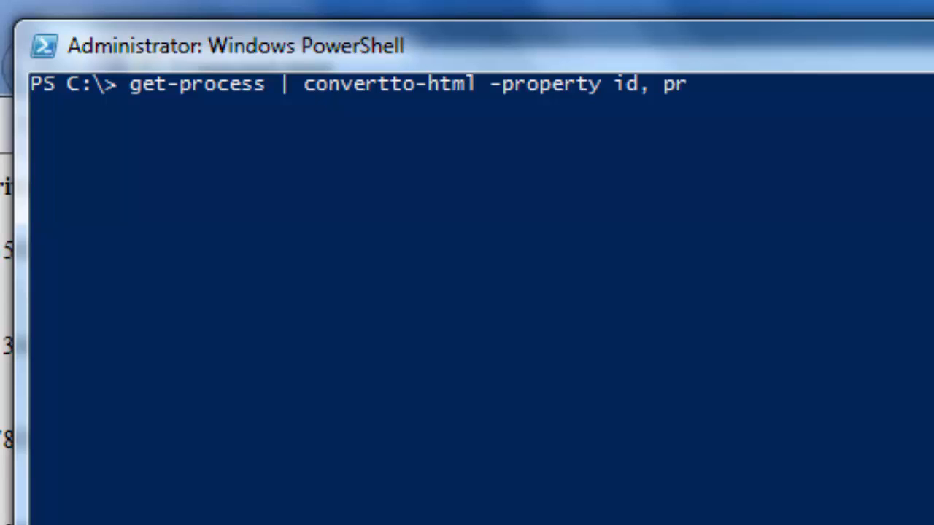
pyautogui.write('ocessname |')
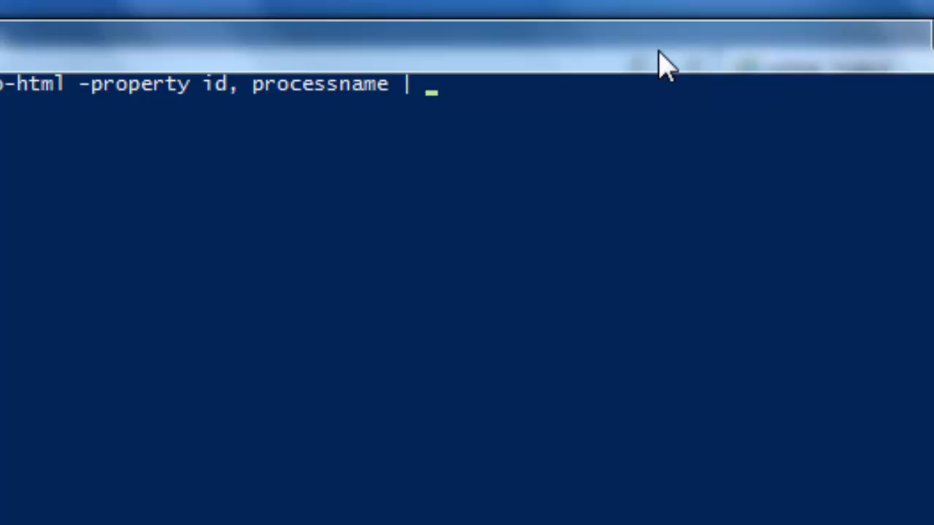
# - Pipe the result to out-file c:\process2.html and run the export
pyautogui.write('out-')
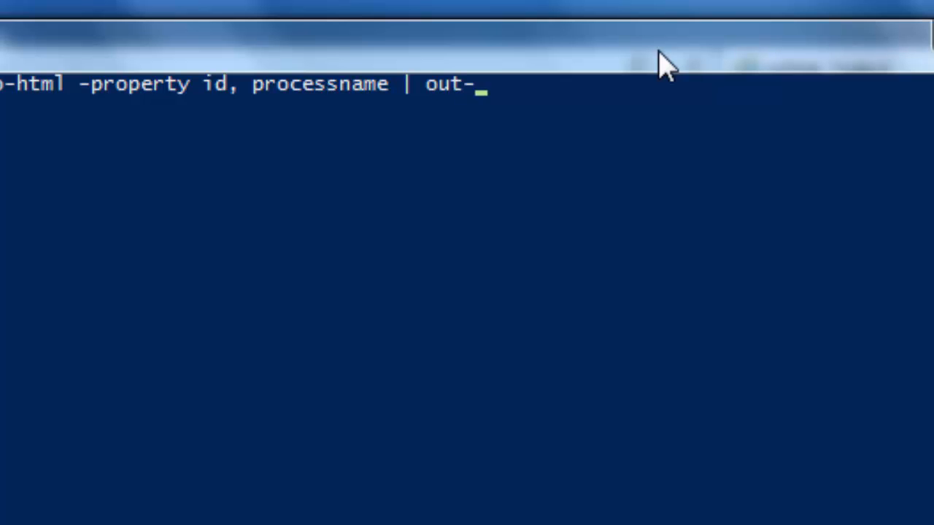
pyautogui.write('file')
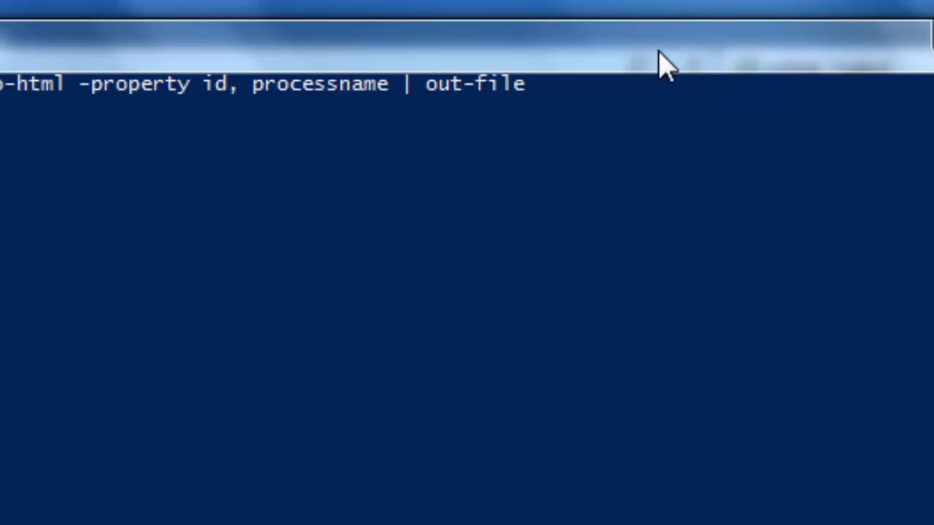
pyautogui.write('c:')
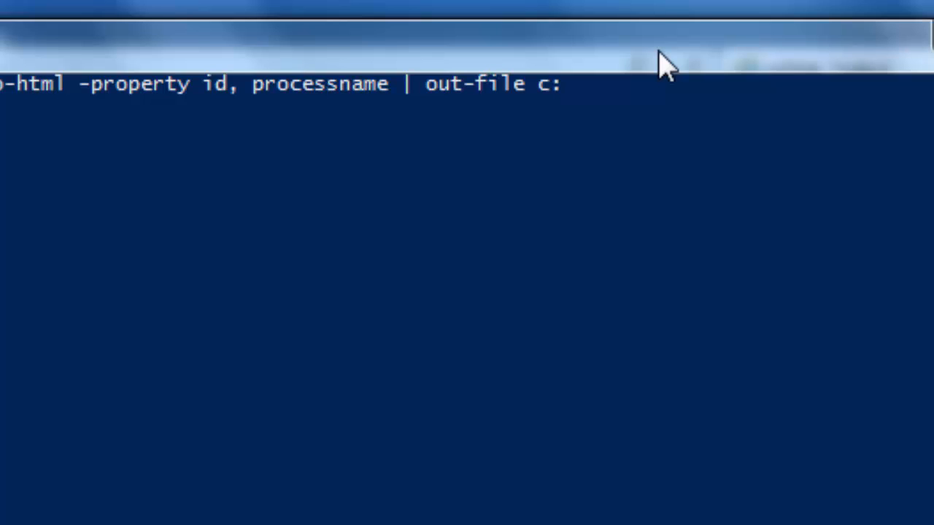
pyautogui.write('\\')
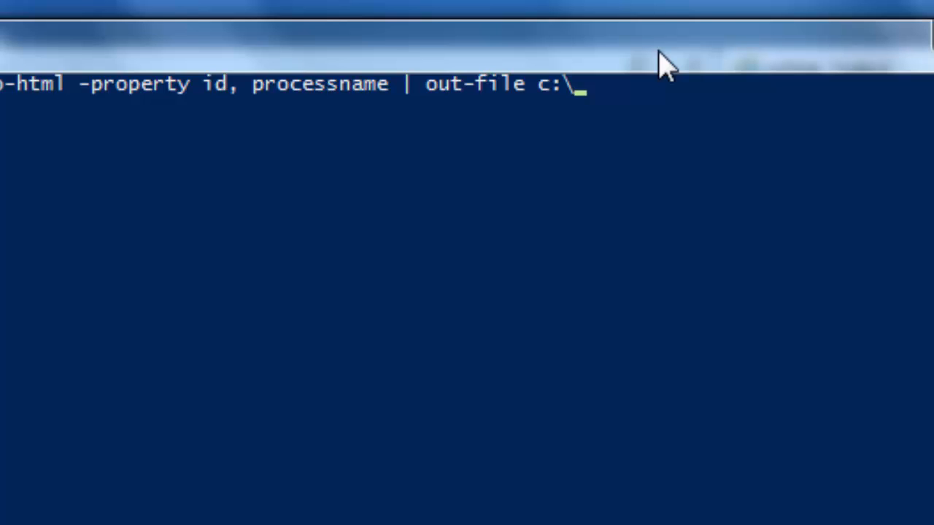
pyautogui.write('process')
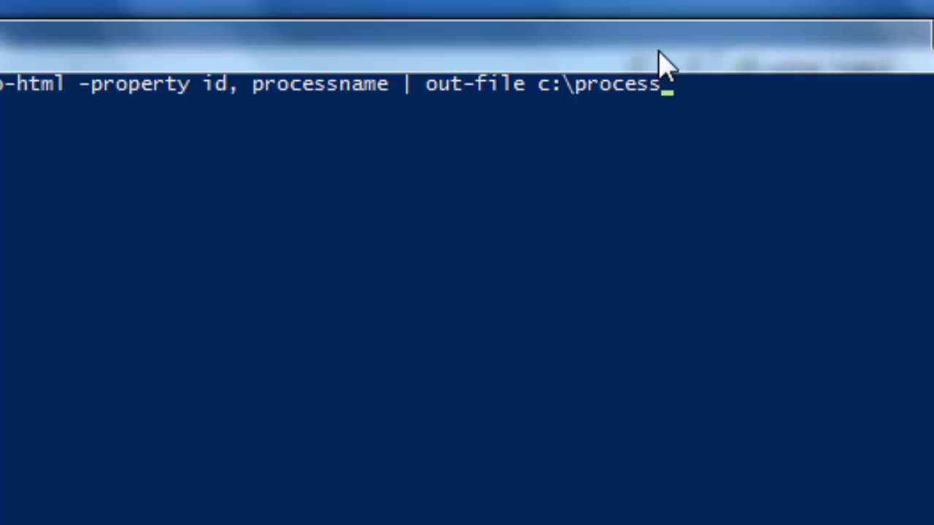
pyautogui.write('2.ht')
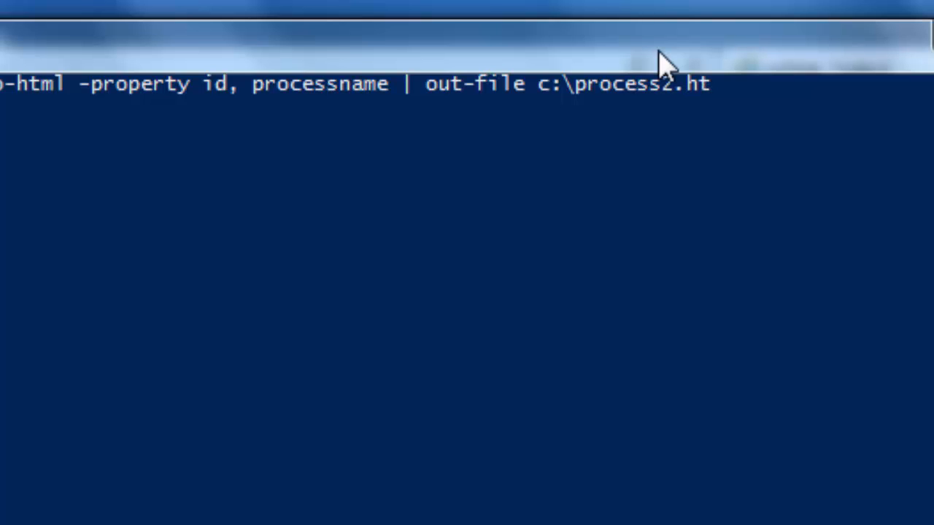
pyautogui.write('ml')
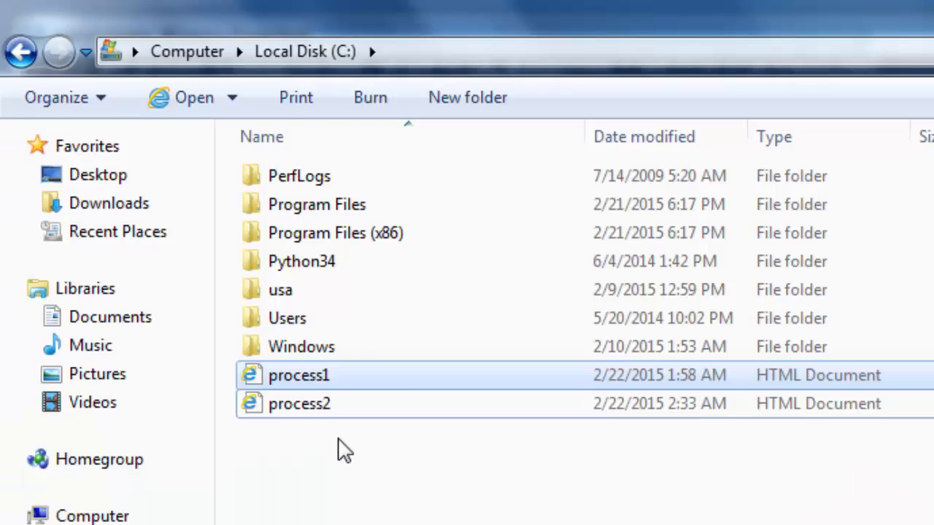
# - Open process2 from C: to show its two-column ID and name table in the browser
pyautogui.doubleClick(299, 375)
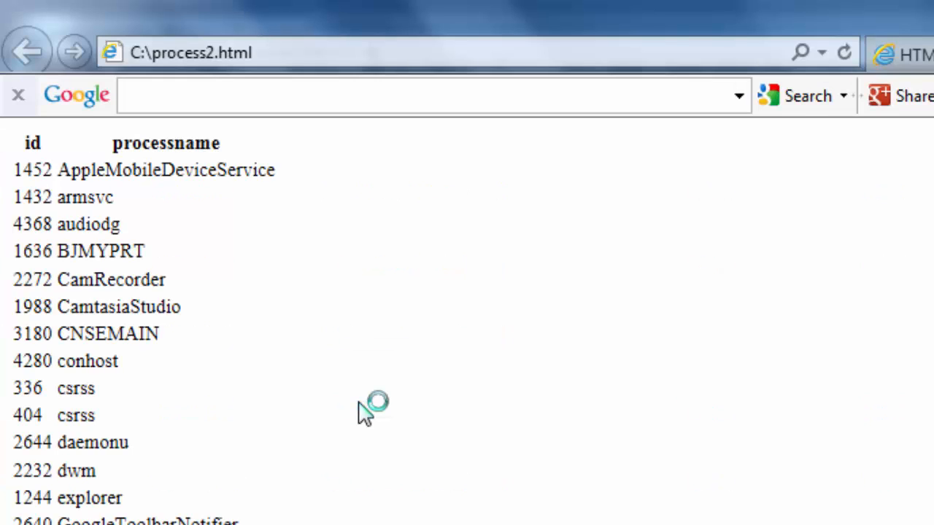
pyautogui.moveTo(558, 420)
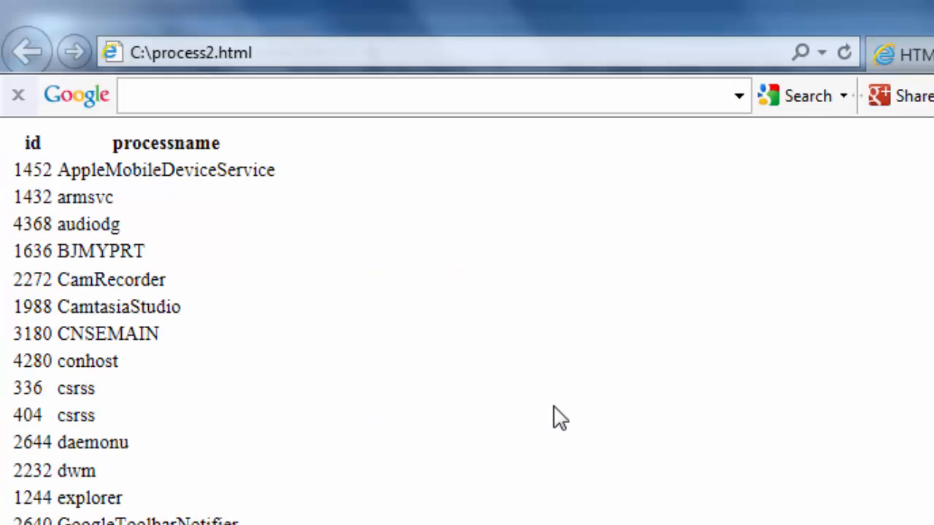